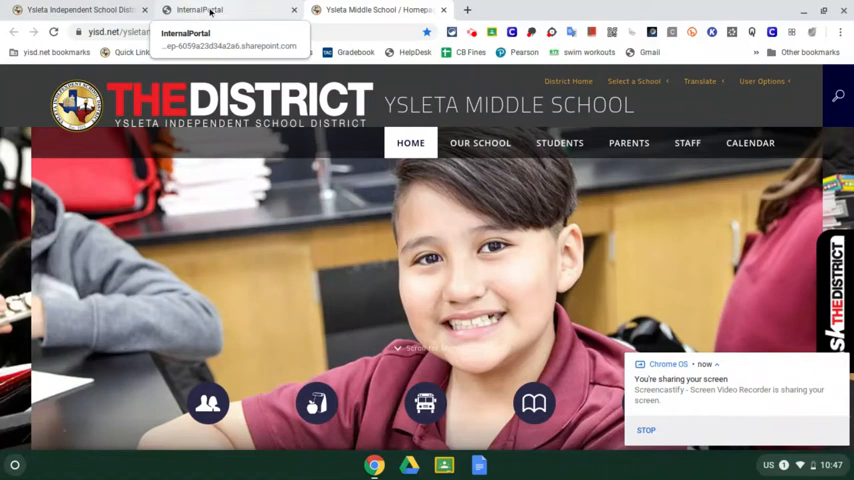
pyautogui.moveTo(376, 10)
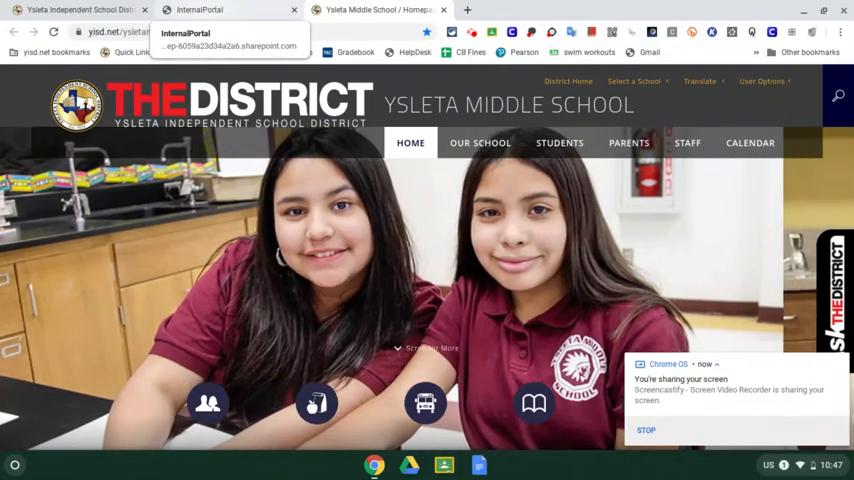
# Step: Switch to the InternalPortal browser tab showing the SharePoint Popular Apps section
pyautogui.click(200, 10)
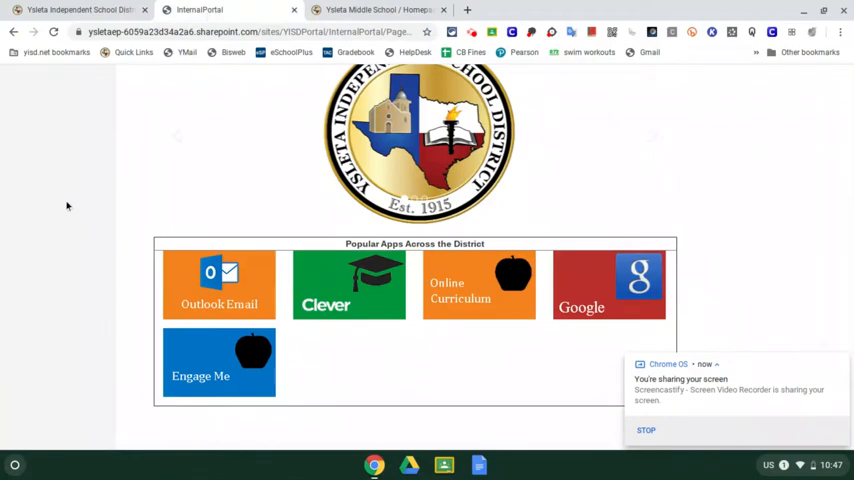
pyautogui.moveTo(56, 274)
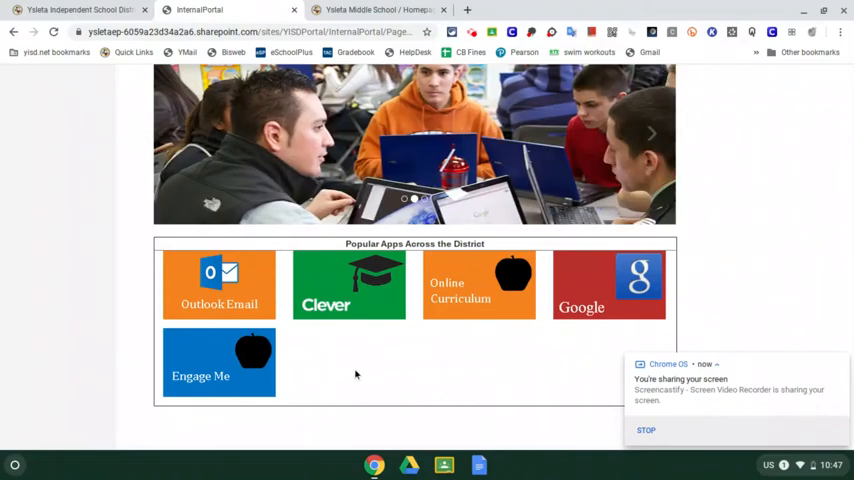
pyautogui.moveTo(366, 312)
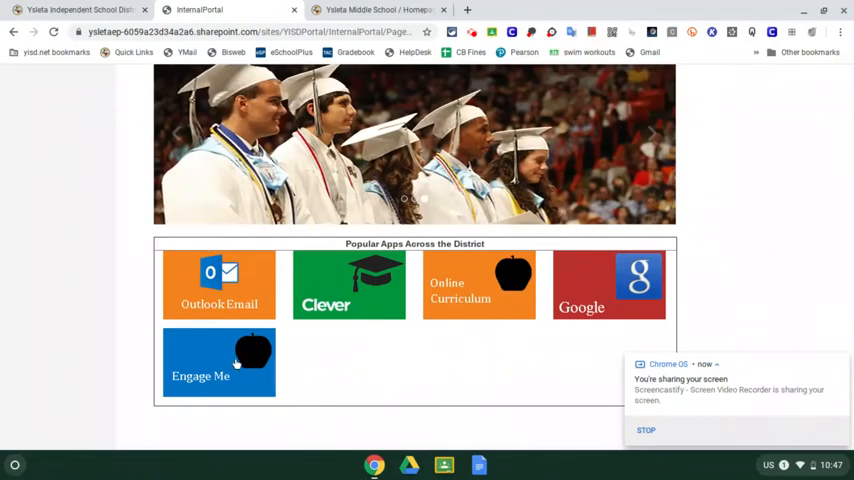
pyautogui.moveTo(336, 388)
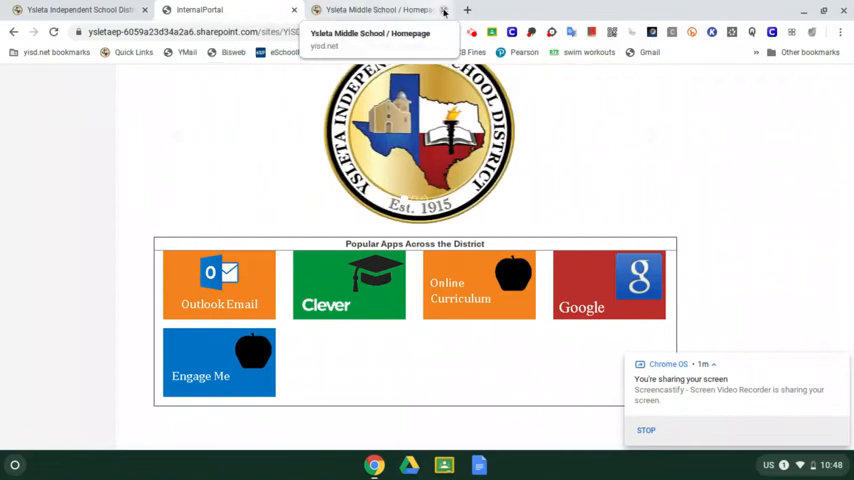
pyautogui.click(468, 12)
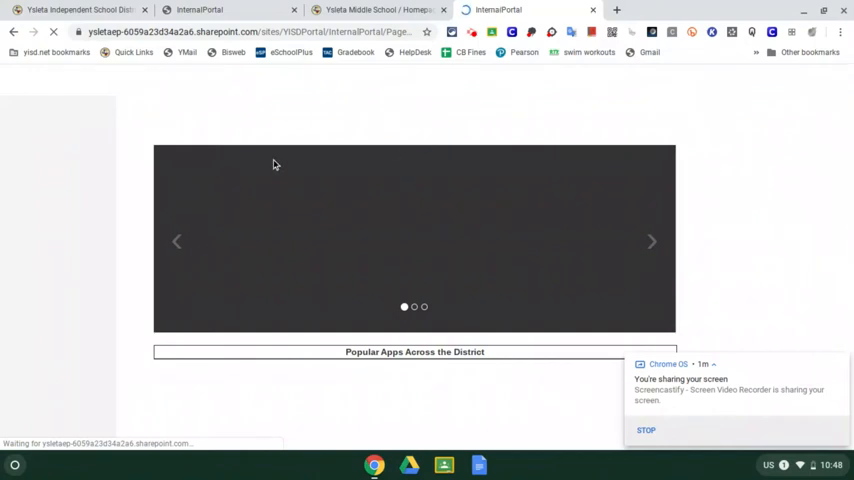
pyautogui.moveTo(100, 318)
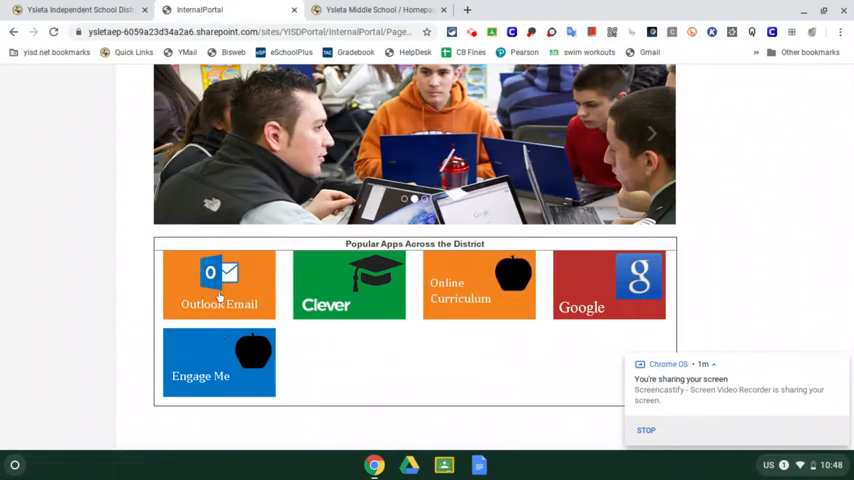
# Step: Launch Outlook Email from the Popular Apps tiles to reach the inbox
pyautogui.click(220, 284)
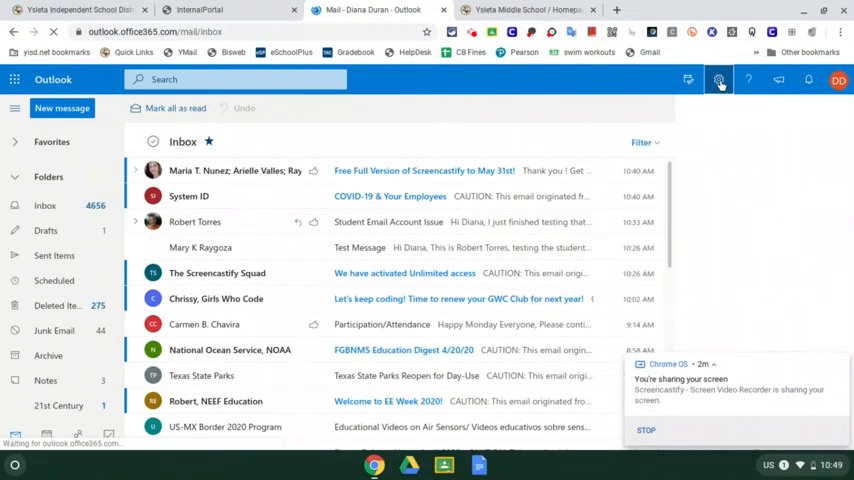
pyautogui.click(718, 80)
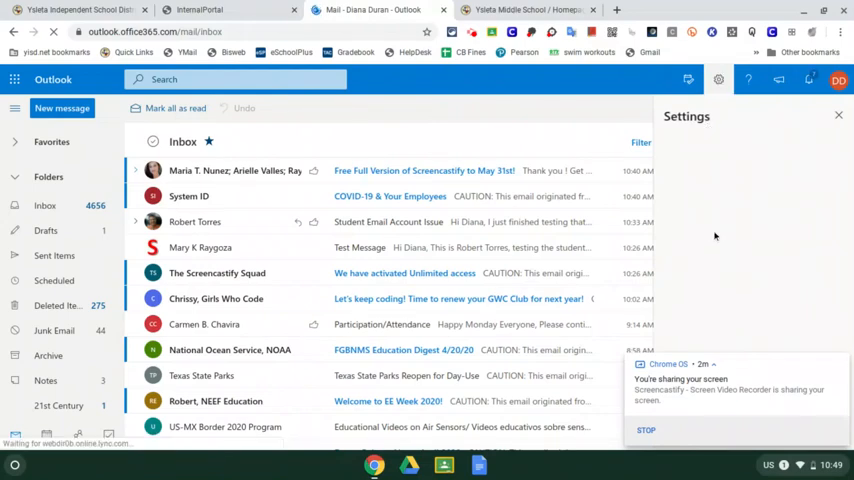
pyautogui.moveTo(708, 320)
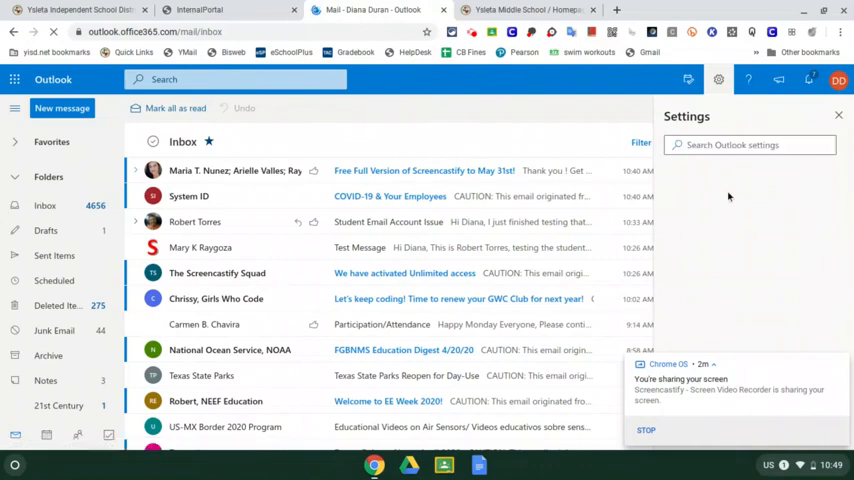
pyautogui.moveTo(708, 272)
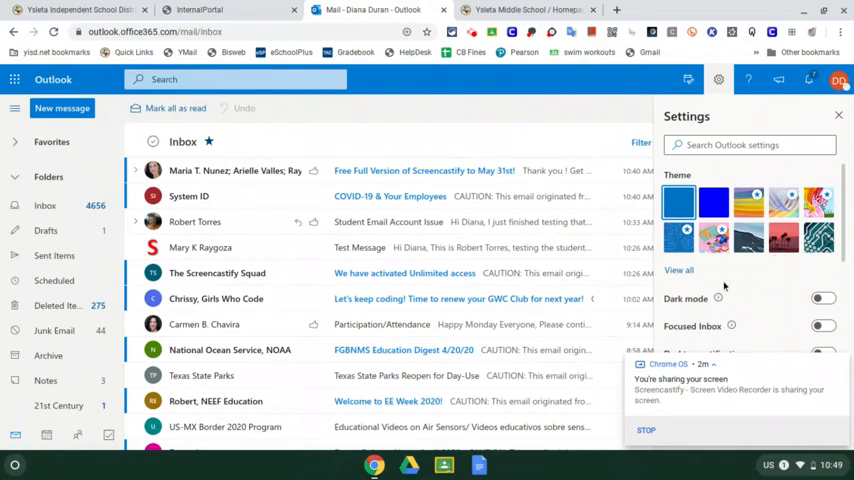
pyautogui.moveTo(724, 286)
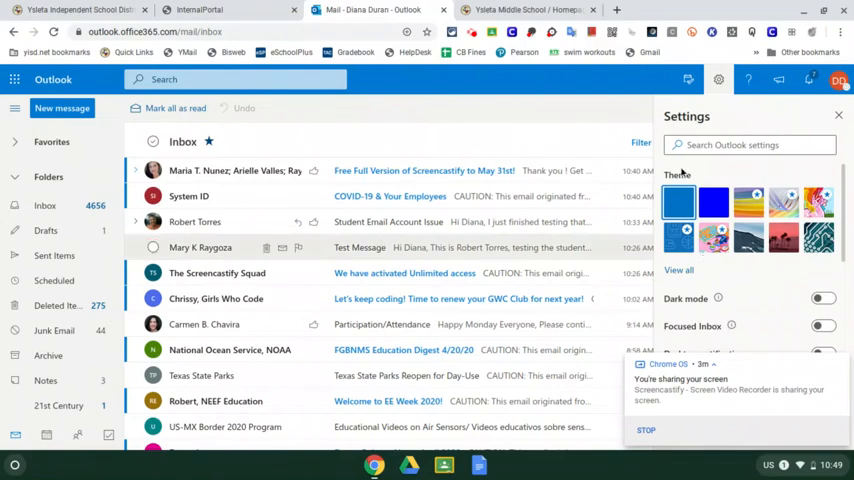
pyautogui.click(838, 116)
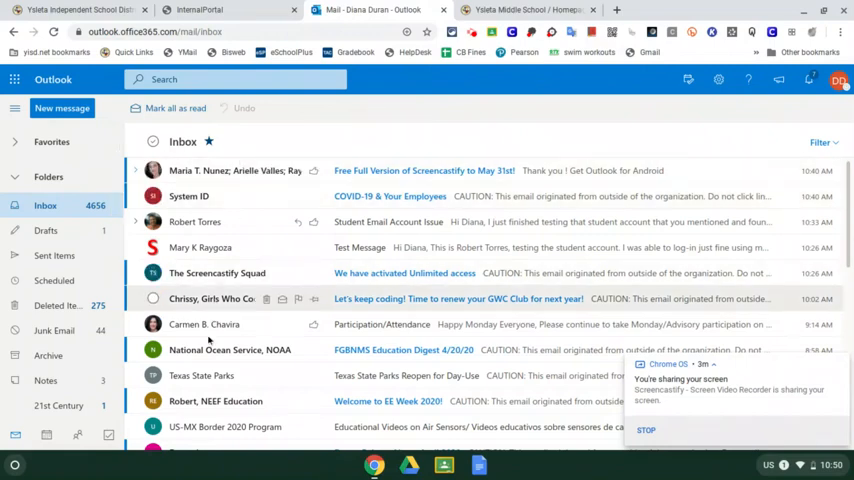
pyautogui.moveTo(234, 324)
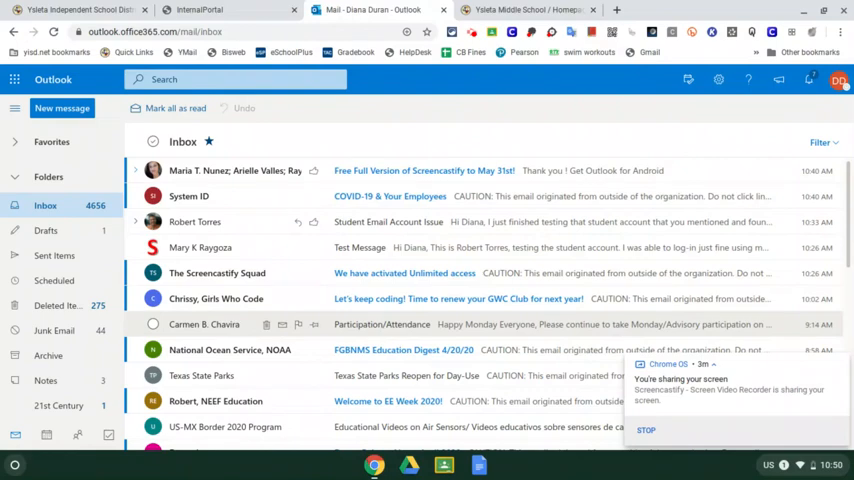
pyautogui.moveTo(378, 170)
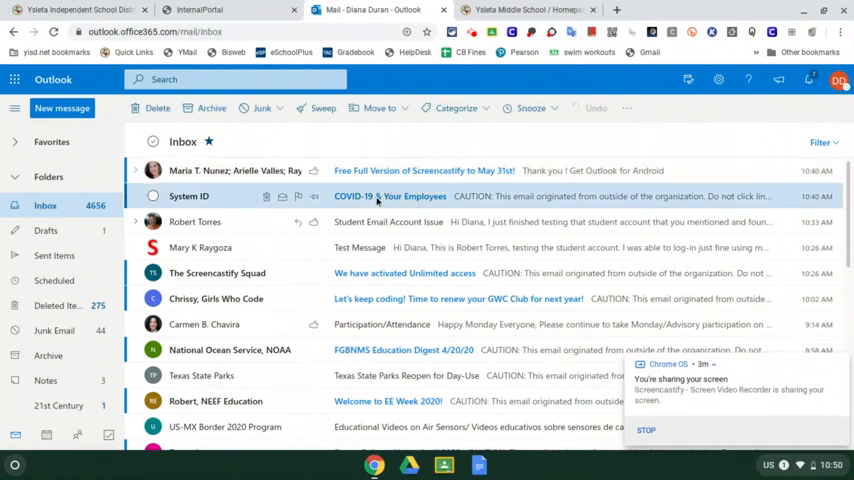
# Step: Read the System ID 'COVID-19 & Your Employees' email, scrolling through its safety signage offers
pyautogui.click(390, 196)
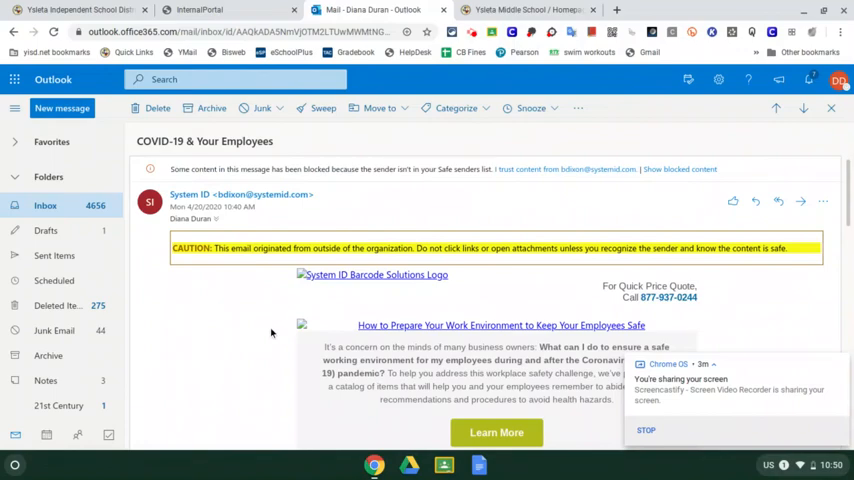
pyautogui.scroll(-3)
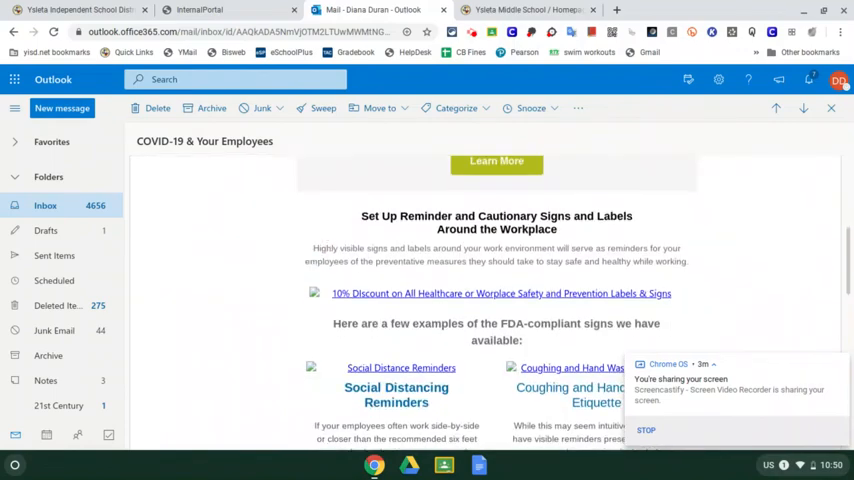
pyautogui.scroll(-3)
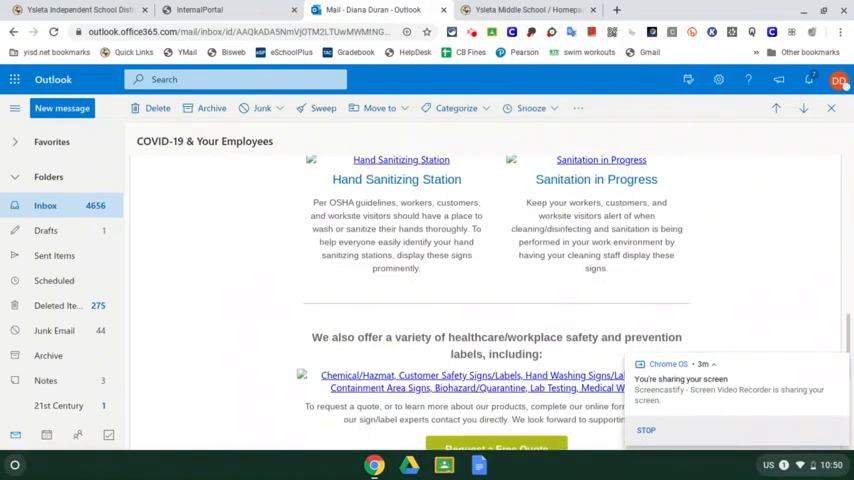
pyautogui.scroll(3)
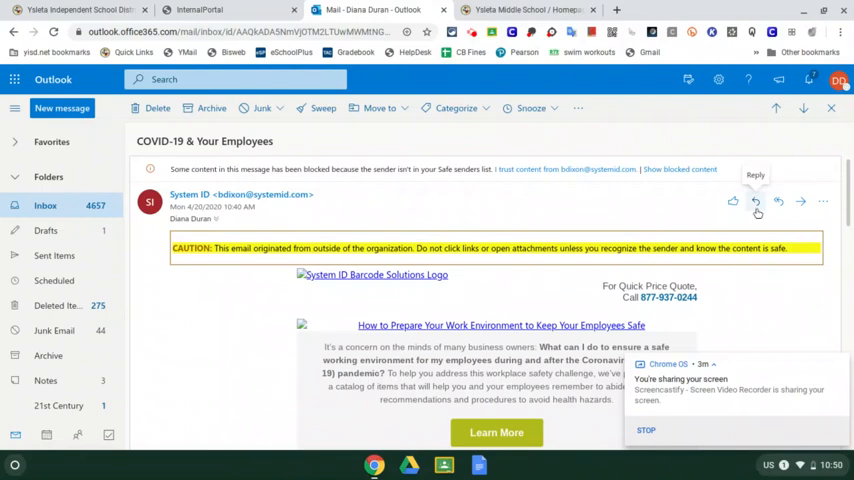
pyautogui.moveTo(758, 212)
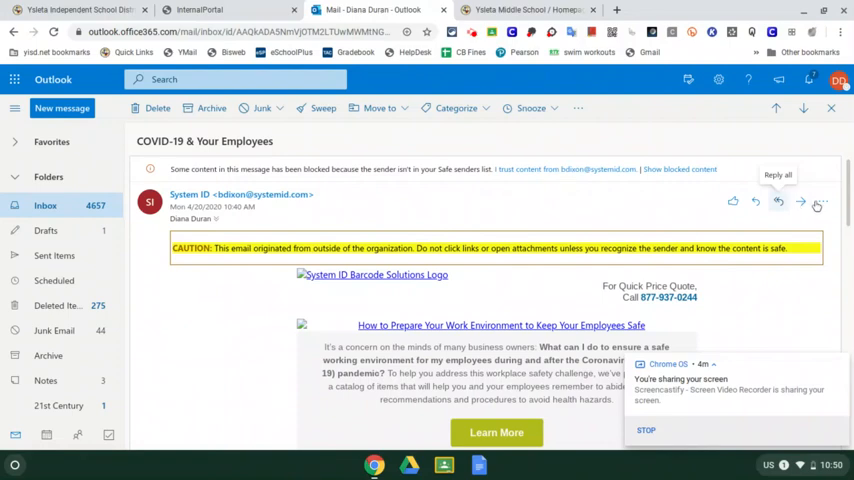
pyautogui.moveTo(800, 202)
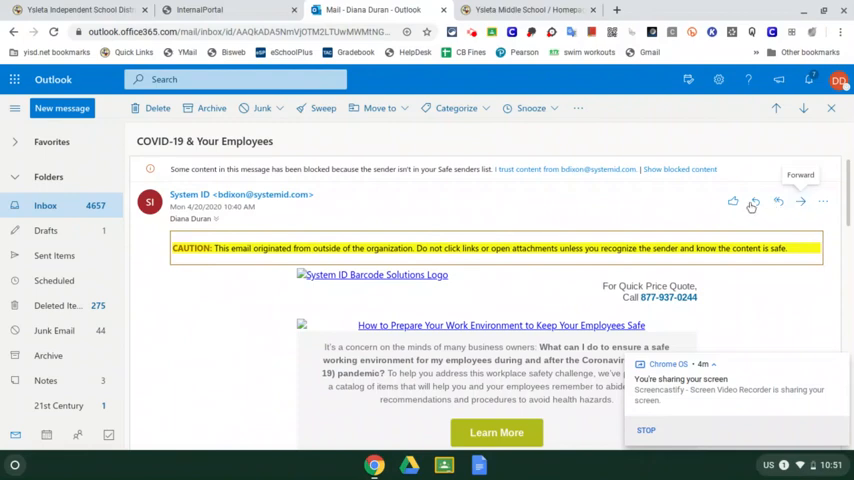
pyautogui.moveTo(736, 200)
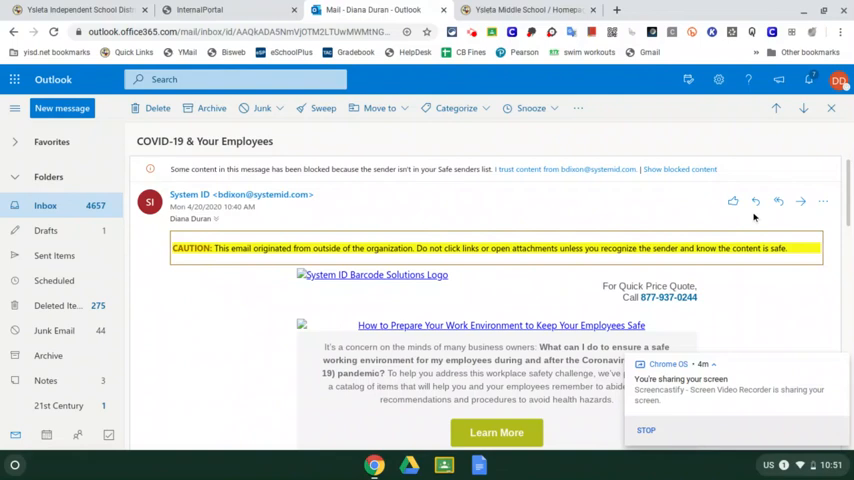
pyautogui.moveTo(408, 216)
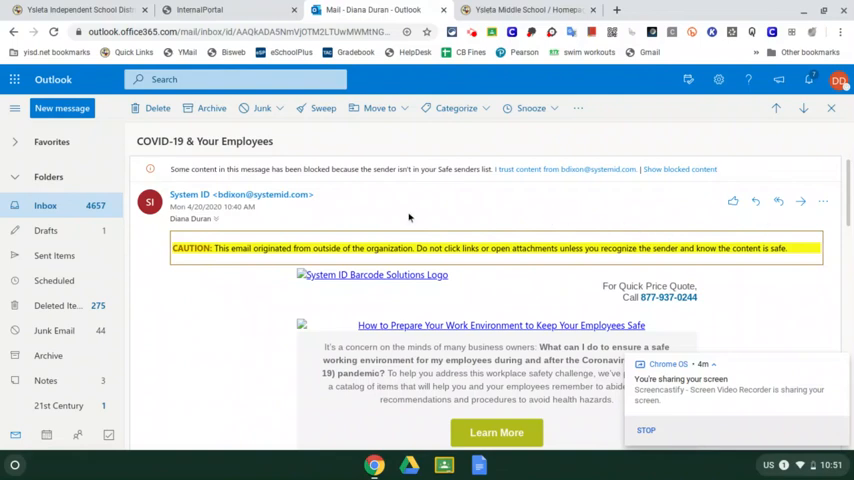